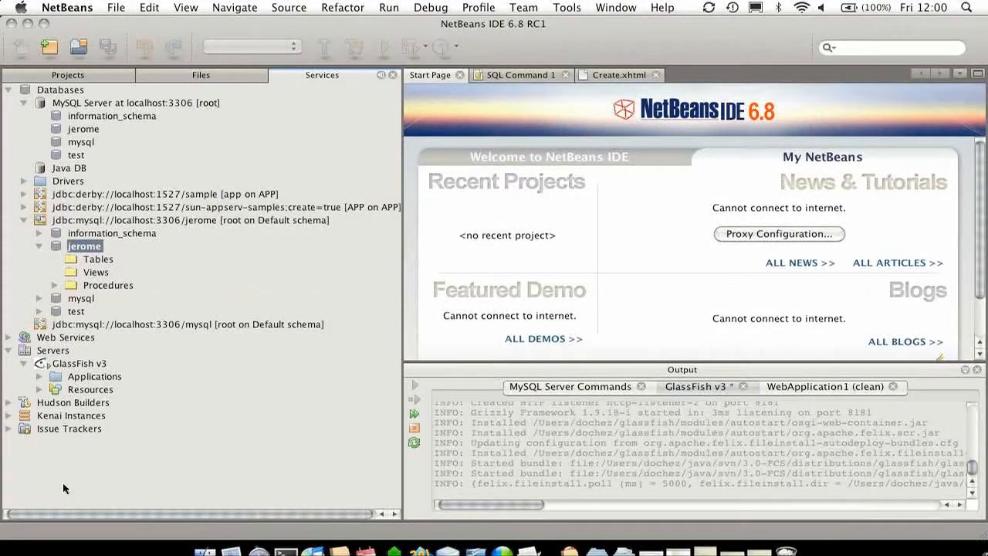
Check the GlassFish v3 and MySQL Server nodes in Services, then show the Projects list.
left_click(74, 363)
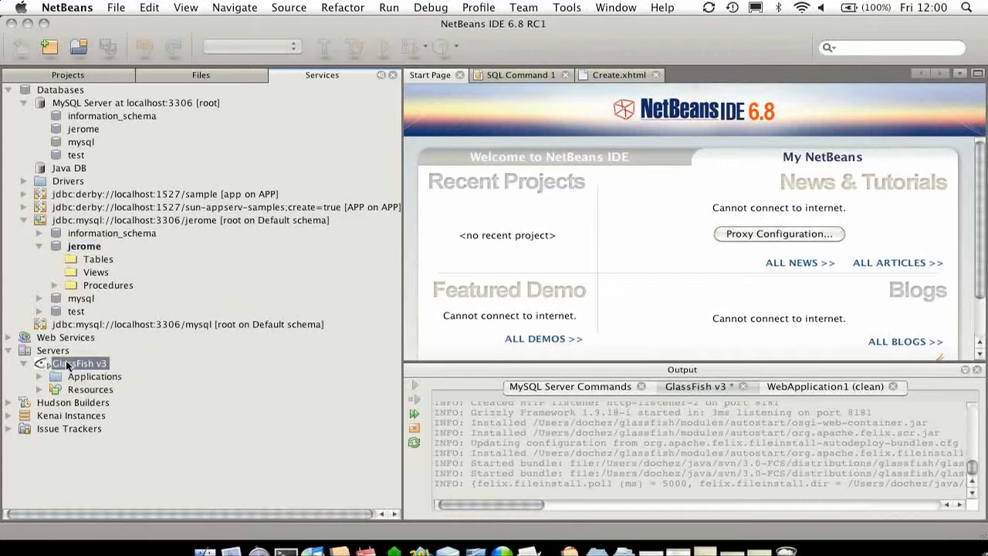
left_click(124, 102)
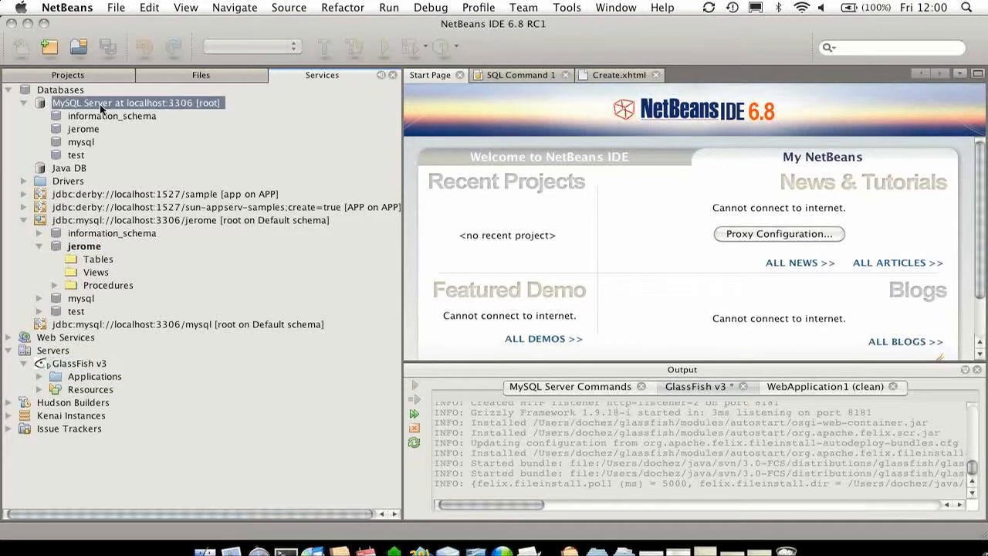
left_click(56, 76)
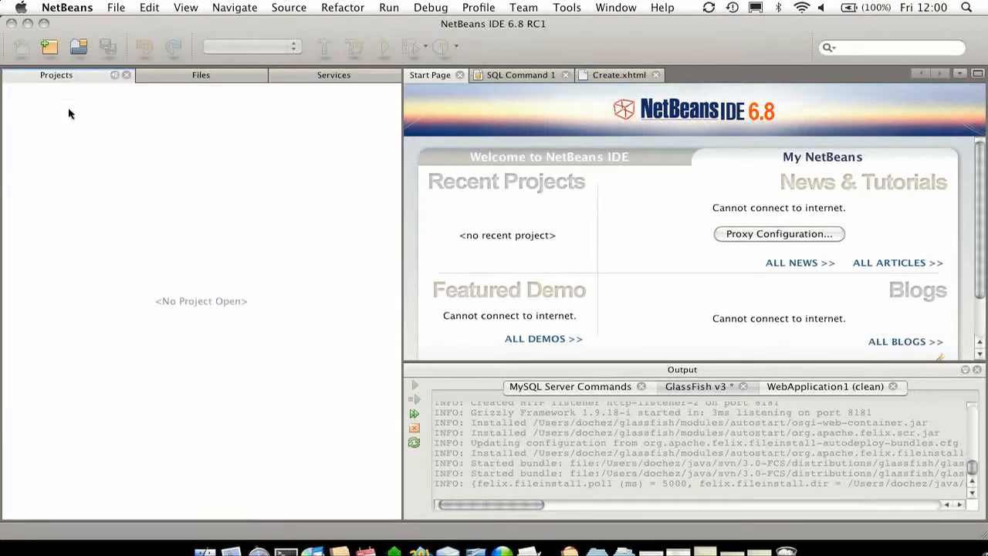
Create a new Java Web application WebApplication1 targeting GlassFish v3 with Java EE 6 Web.
left_click(48, 45)
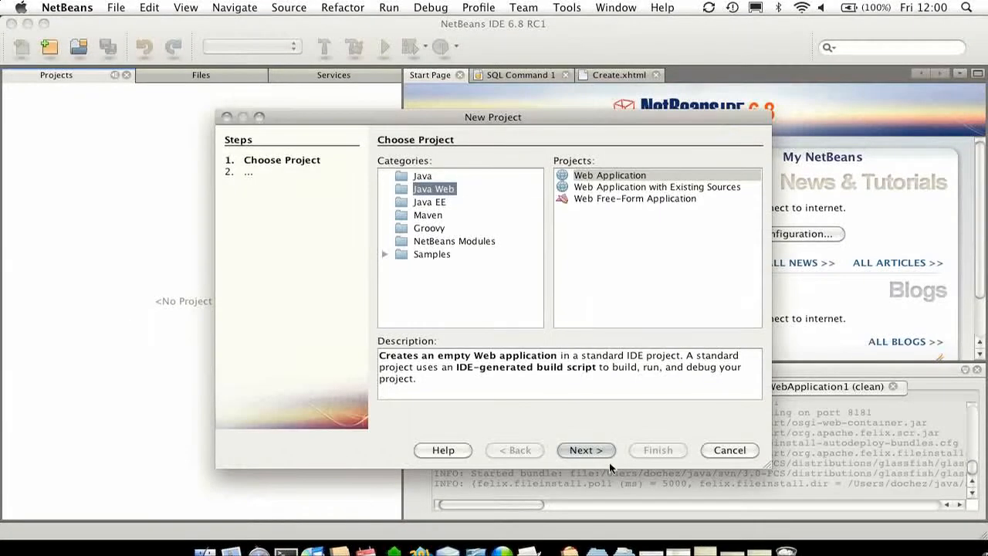
left_click(587, 451)
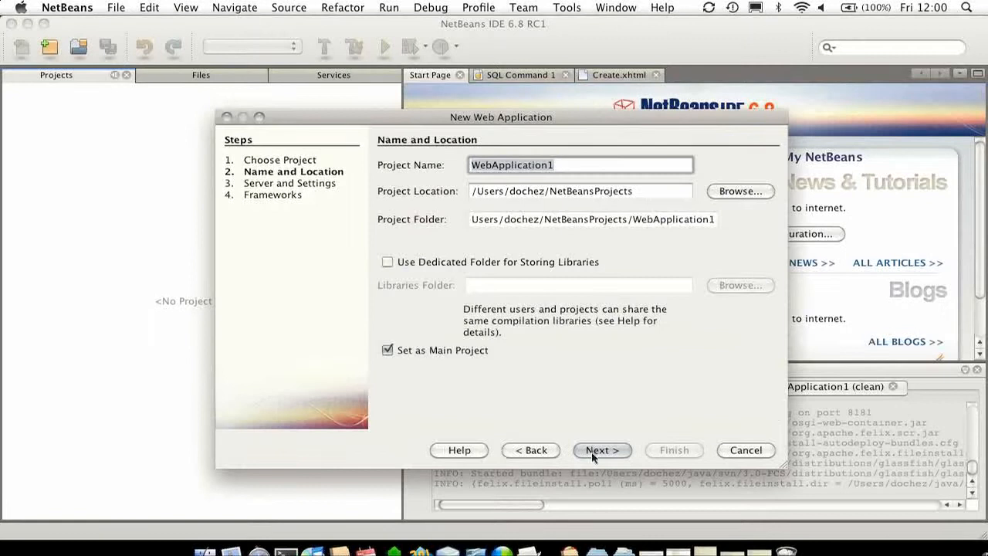
left_click(602, 451)
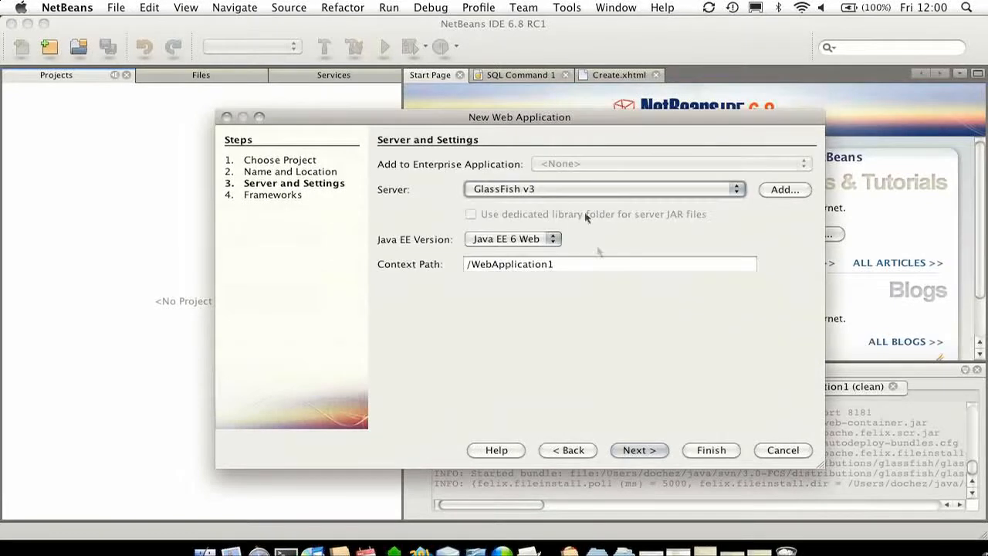
mouse_move(611, 365)
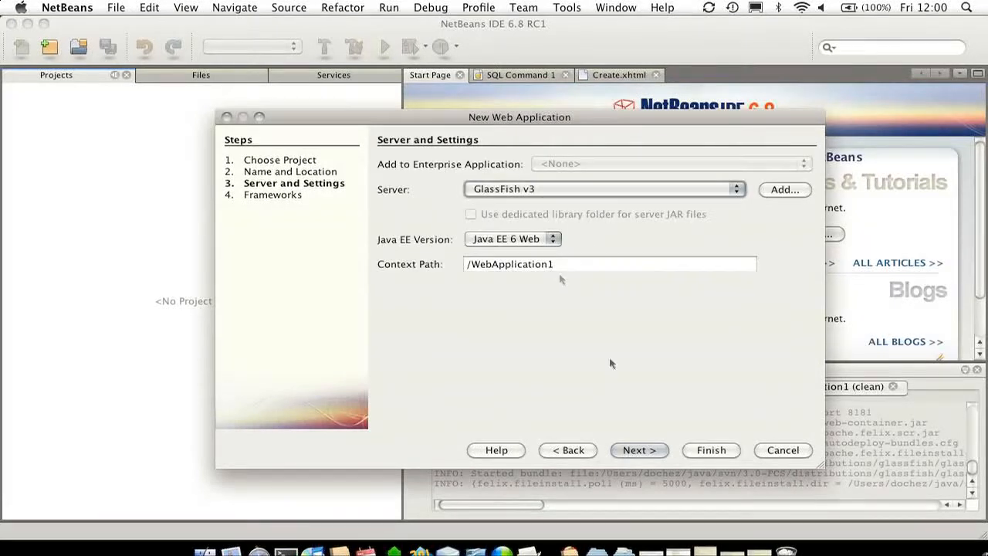
left_click(640, 451)
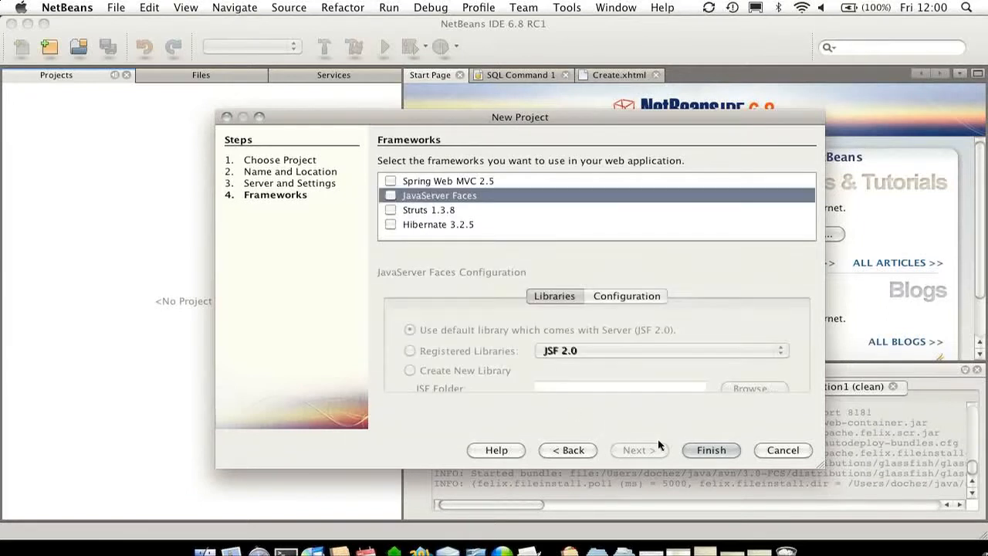
left_click(710, 450)
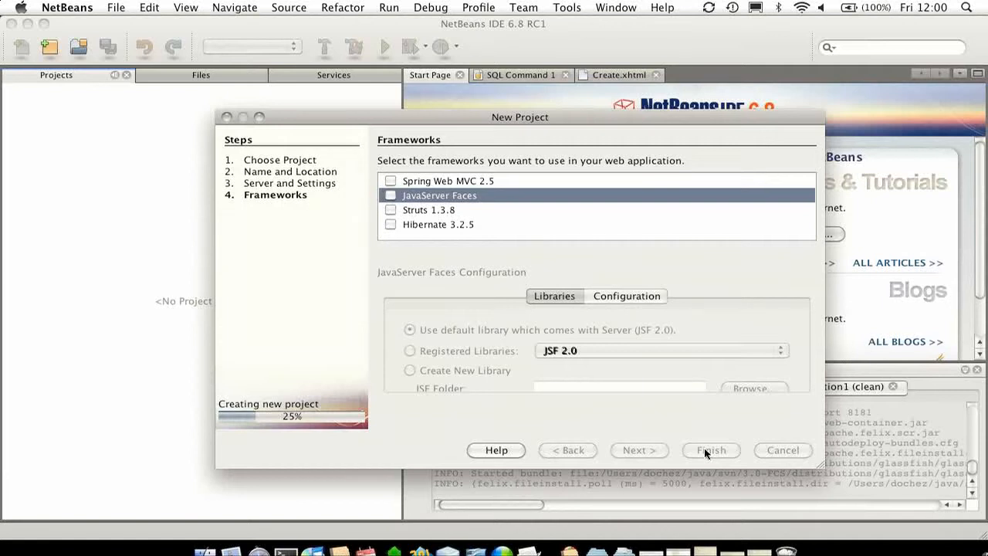
Run WebApplication1 as the main project once it opens with index.jsp.
left_click(711, 451)
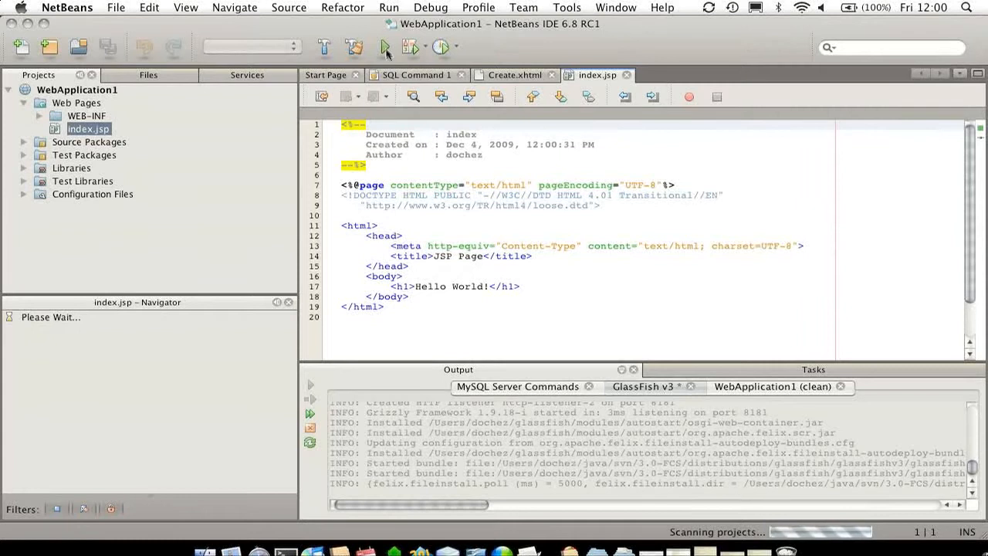
left_click(383, 46)
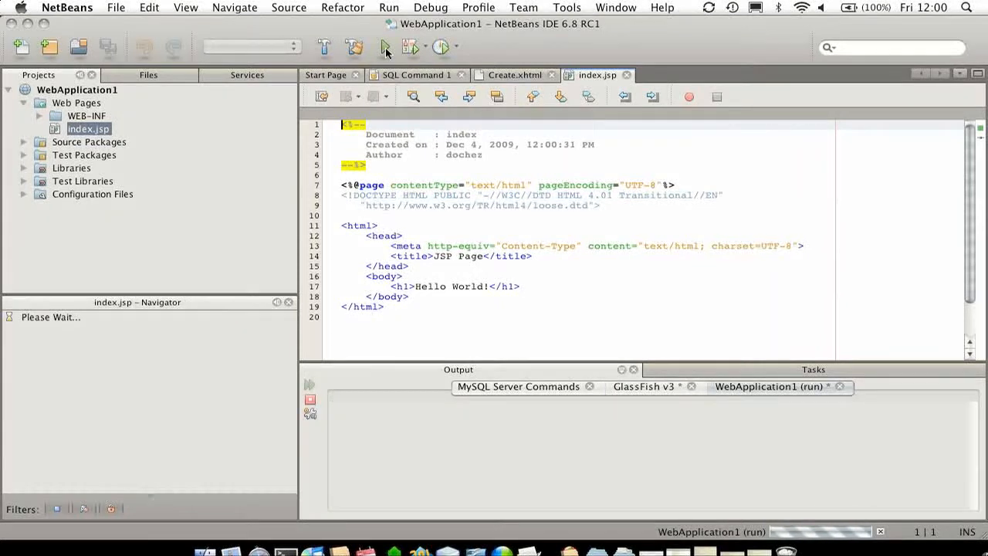
View the deployed Hello World! page at localhost:8080/WebApplication1 in Safari.
left_click(383, 46)
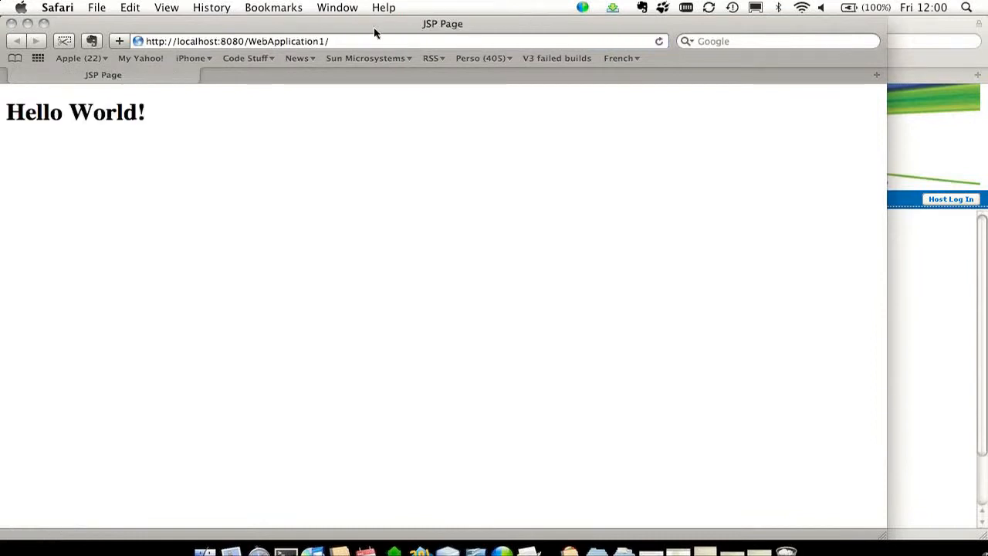
mouse_move(473, 207)
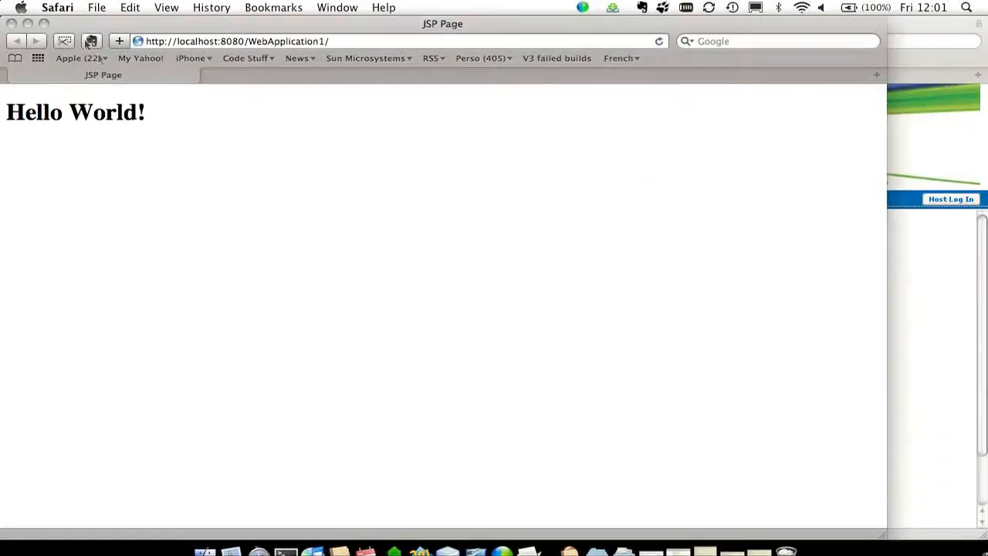
Return to NetBeans and change the index.jsp heading to Hello Small World!
left_click(658, 42)
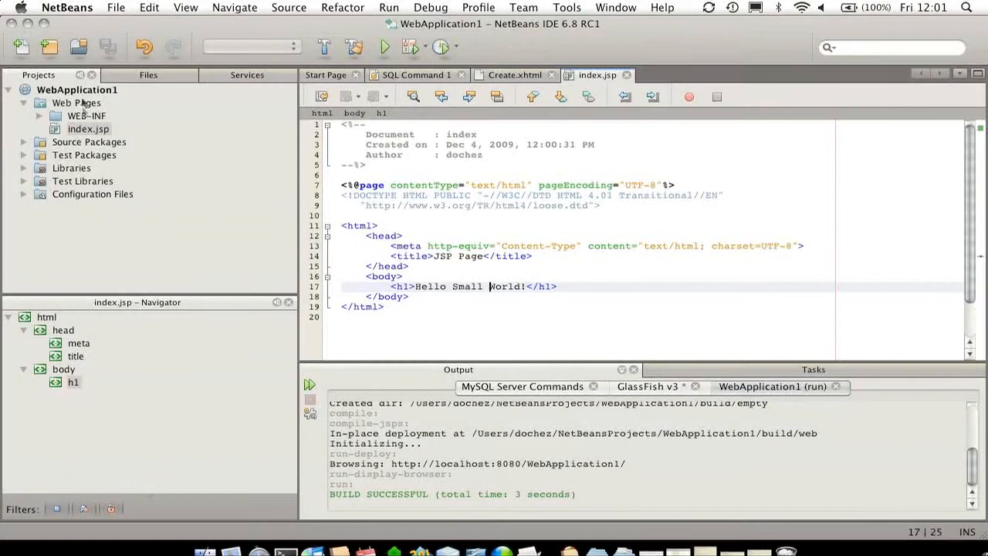
Start a new JPA entity class in WebApplication1 and create its persistence unit.
right_click(76, 89)
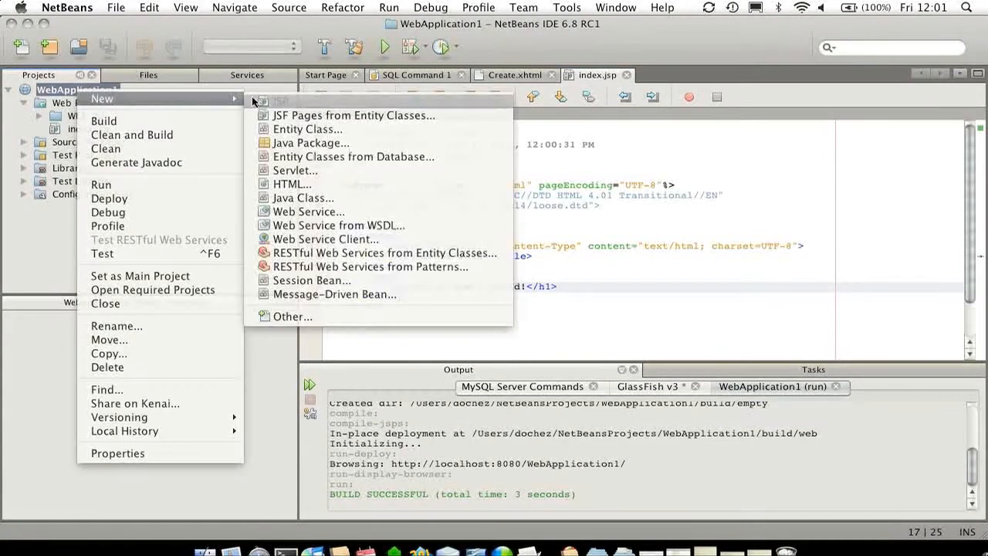
mouse_move(353, 156)
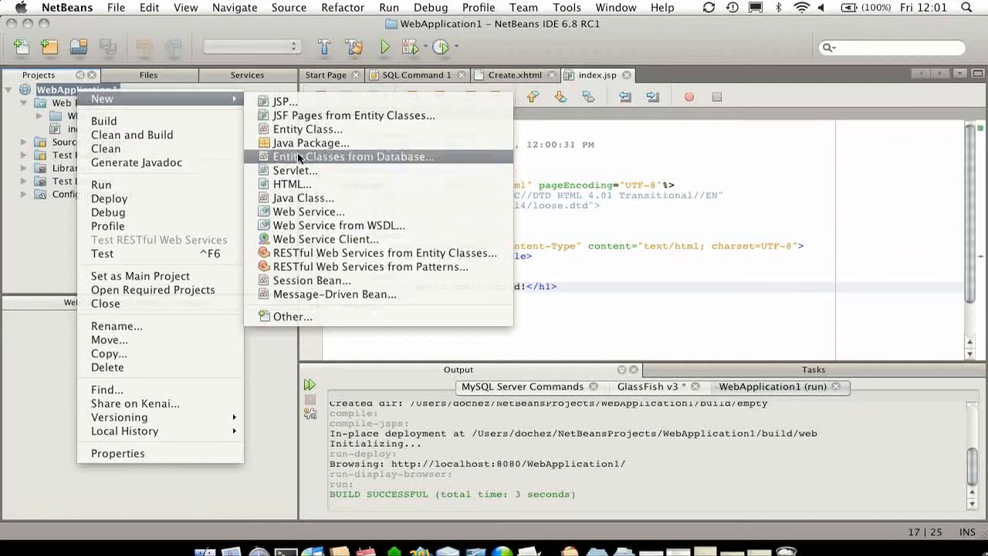
left_click(299, 129)
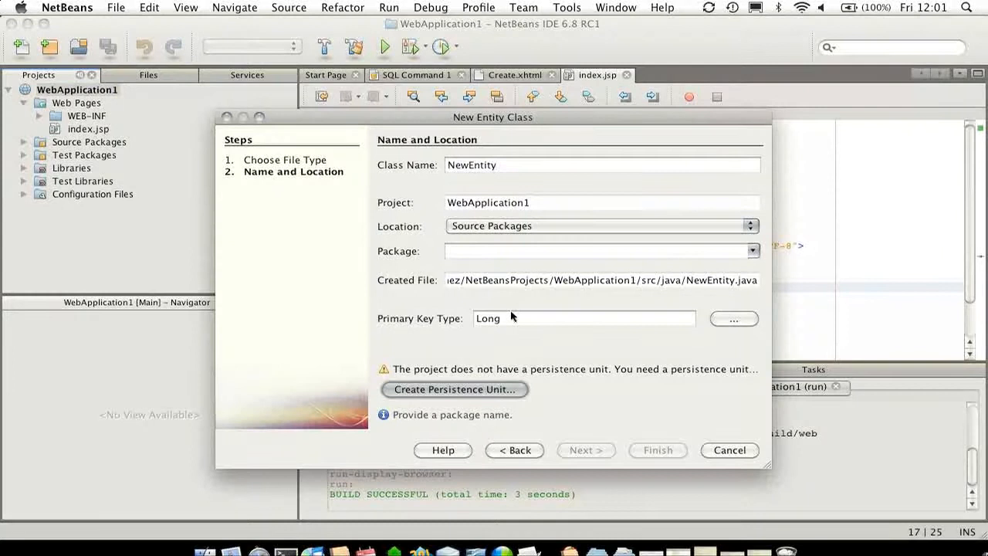
left_click(454, 389)
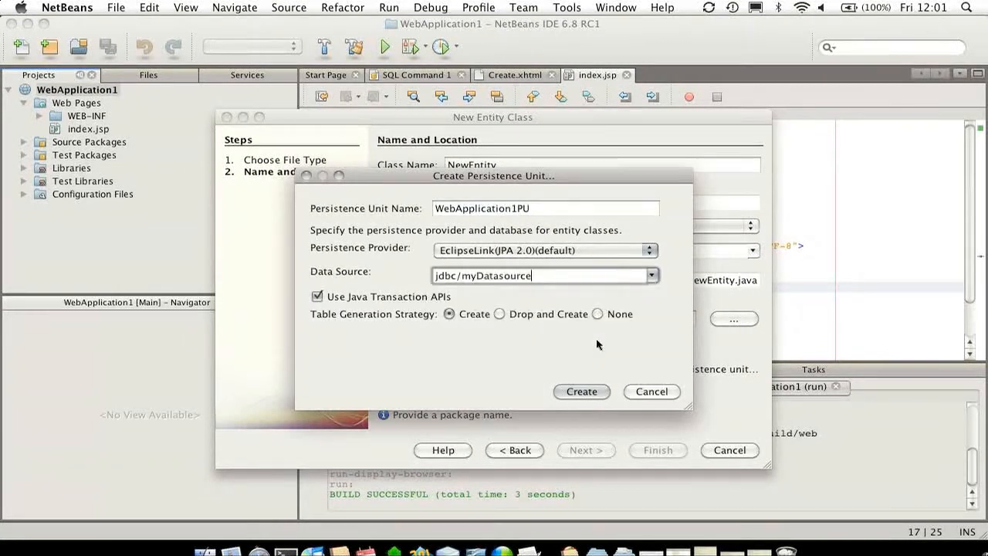
left_click(581, 392)
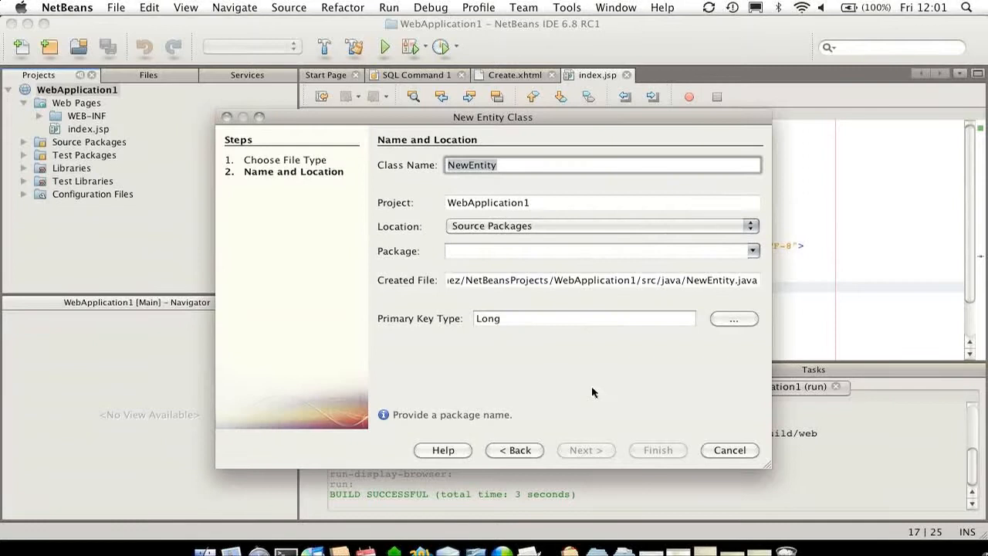
Set the entity's package to examples.
left_click(595, 250)
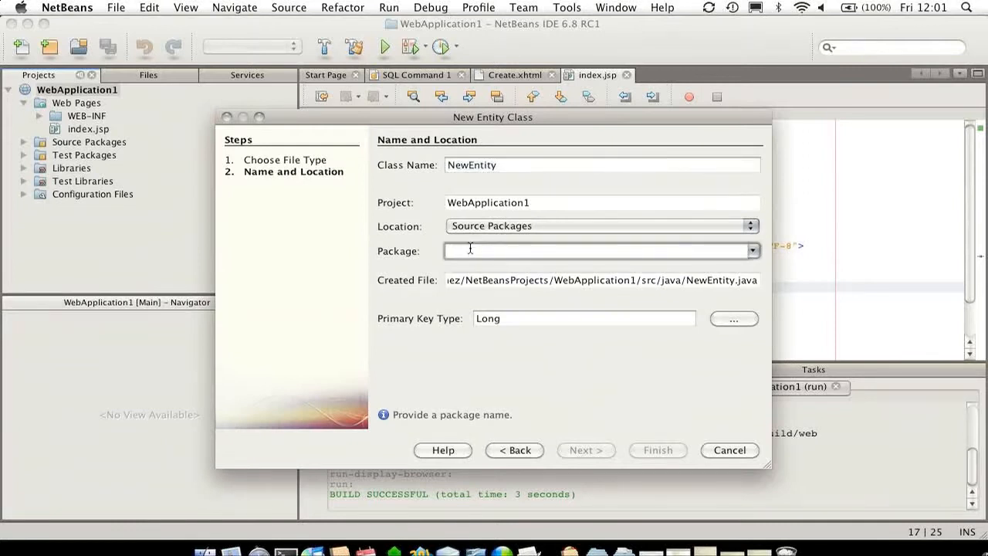
type("examples")
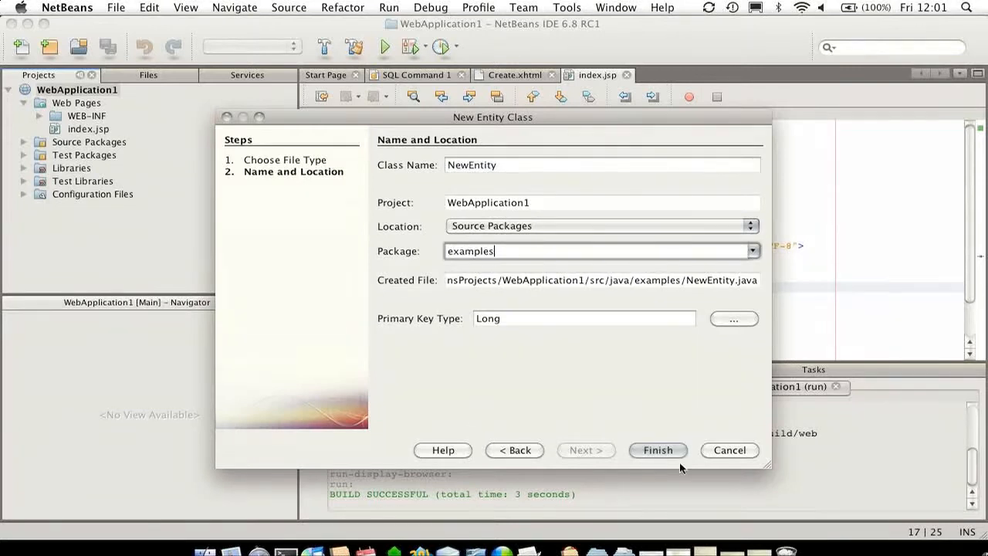
Finish creating NewEntity in package examples and let the project redeploy.
left_click(658, 450)
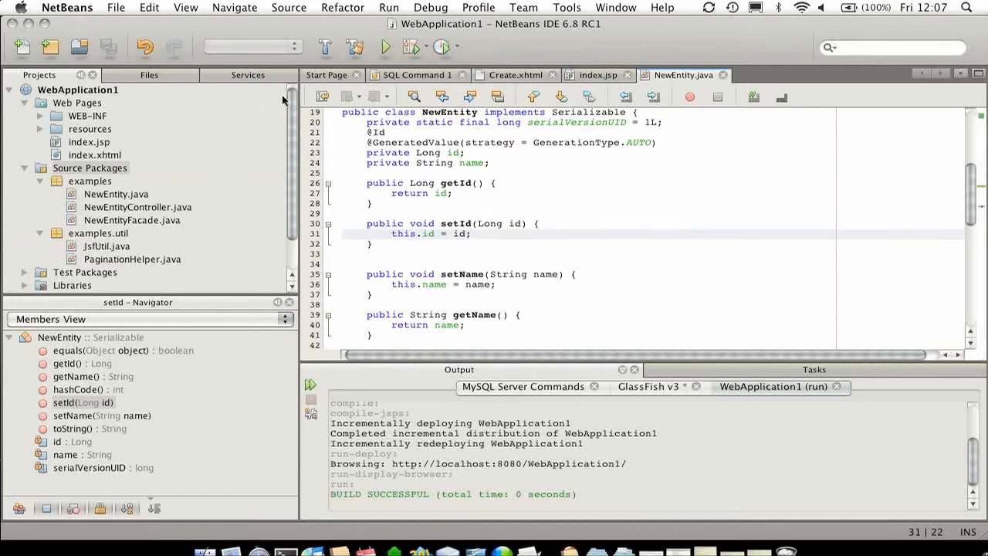
left_click(234, 74)
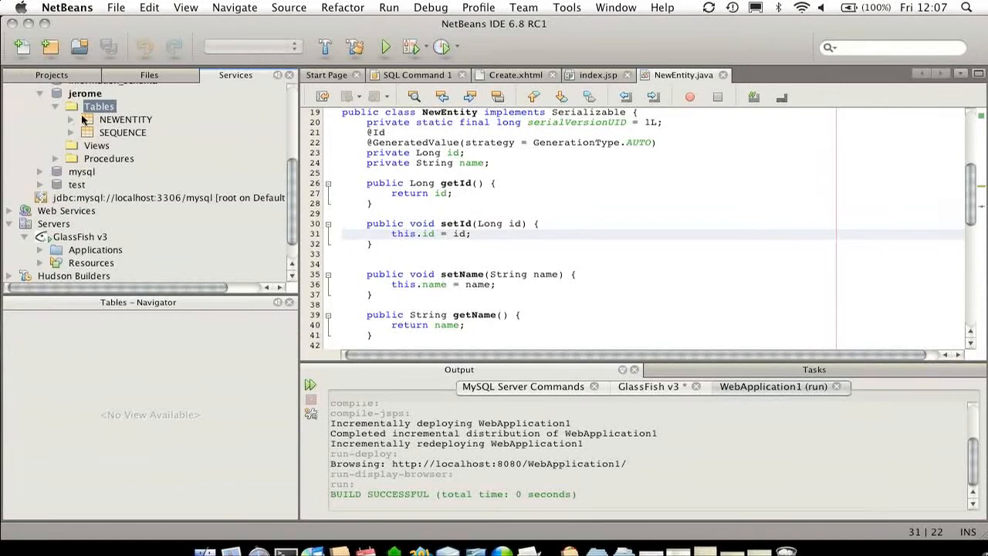
left_click(72, 120)
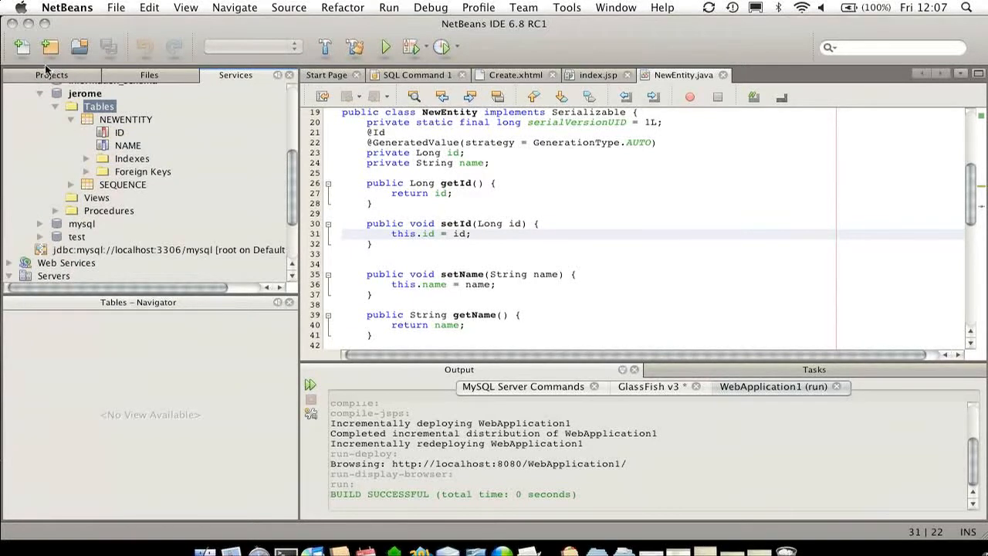
left_click(37, 74)
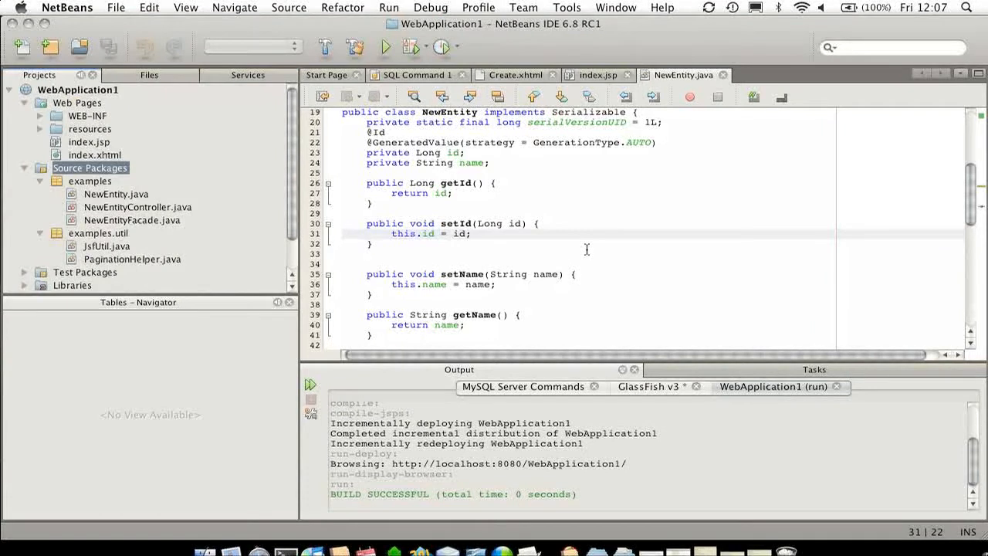